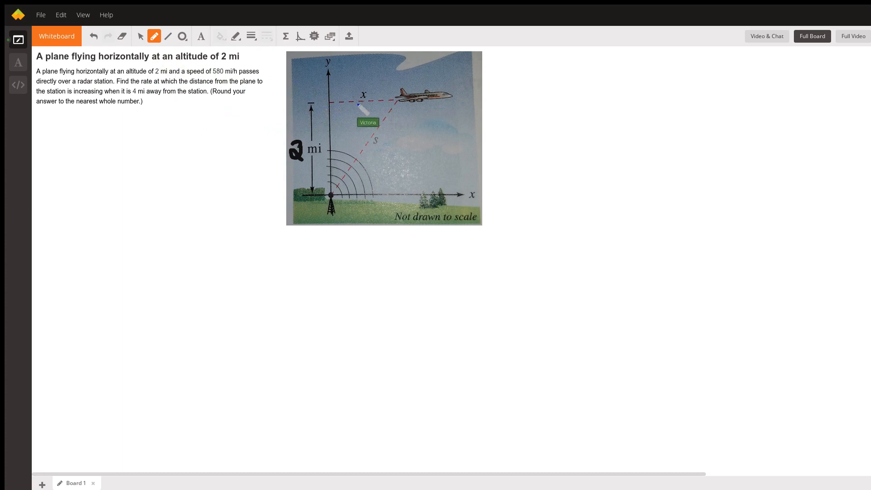
{"action": "mouse_move", "coordinate": [436, 105]}
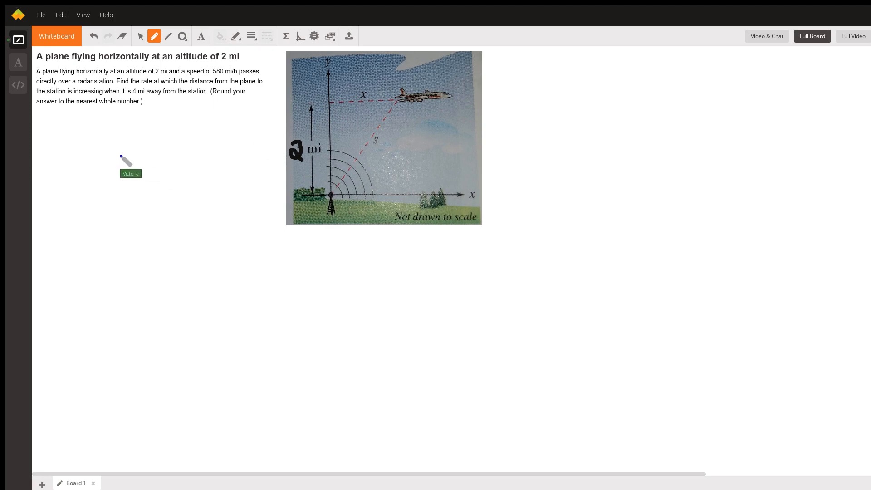
Enter the given rate dx/dt = 580 miles/hour beneath the airplane diagram
{"action": "type", "text": "dx/dt = 580 miles/hour"}
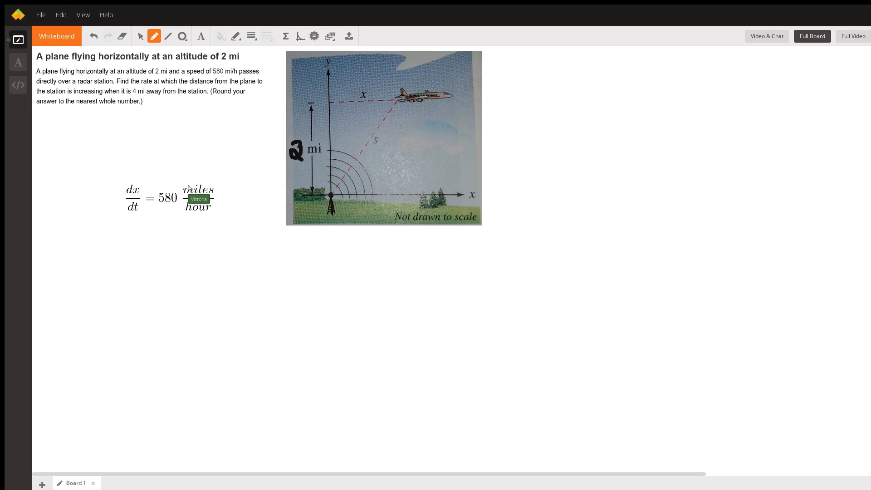
{"action": "mouse_move", "coordinate": [482, 89]}
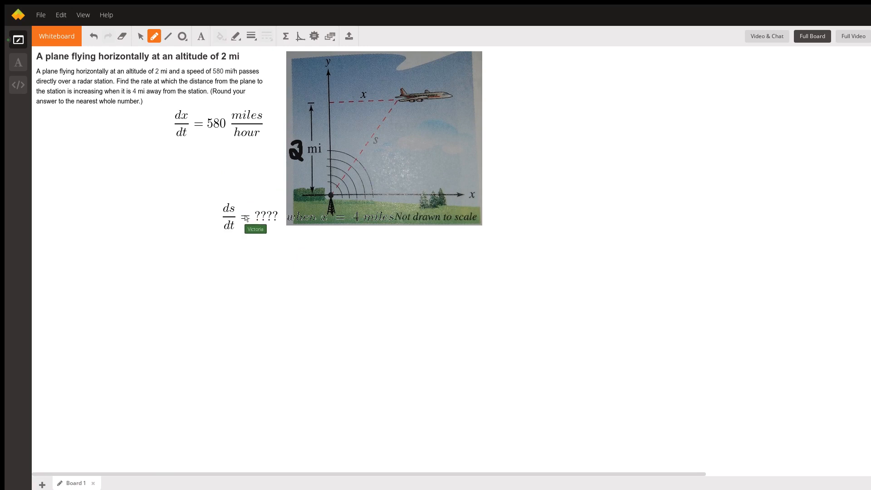
Drag the 'ds/dt = ???? when x = 4 miles' statement left, beneath dx/dt = 580
{"action": "left_click_drag", "start_coordinate": [255, 217], "coordinate": [109, 163]}
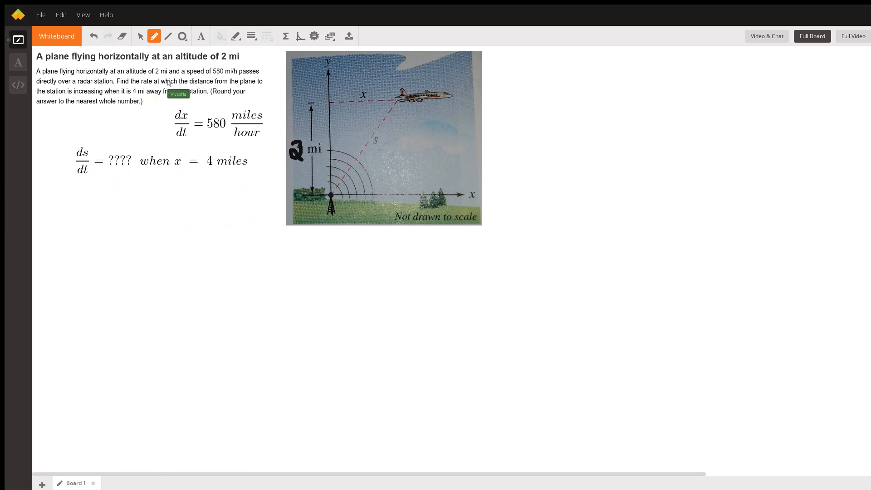
{"action": "mouse_move", "coordinate": [302, 160]}
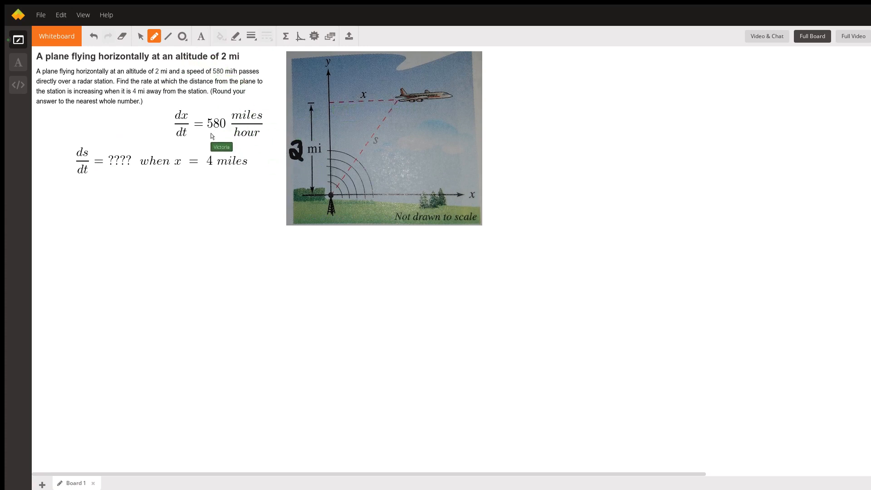
{"action": "mouse_move", "coordinate": [228, 91]}
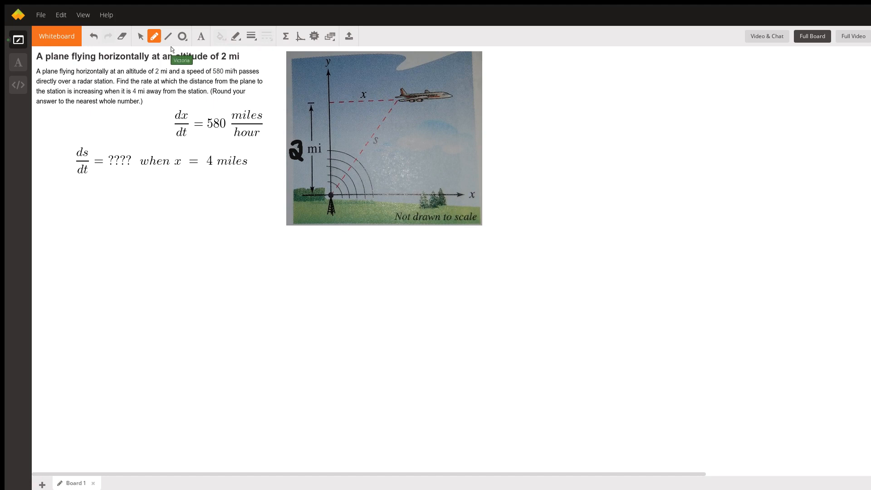
{"action": "mouse_move", "coordinate": [335, 132]}
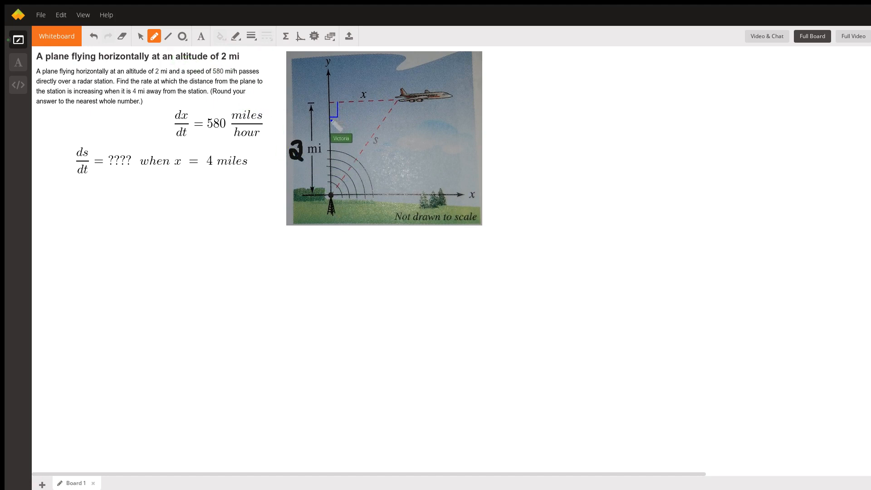
{"action": "mouse_move", "coordinate": [369, 125]}
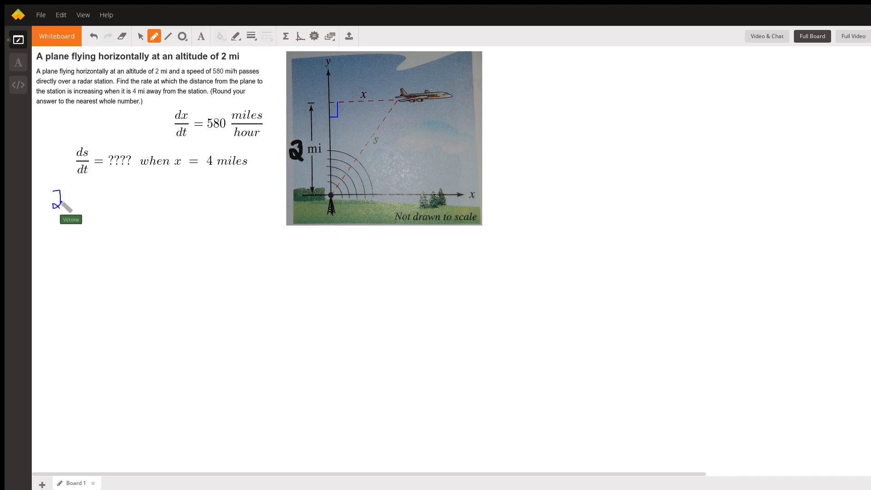
Handwrite the Pythagorean relation 2² + x² = s² below the equations
{"action": "left_click_drag", "start_coordinate": [66, 191], "coordinate": [86, 200]}
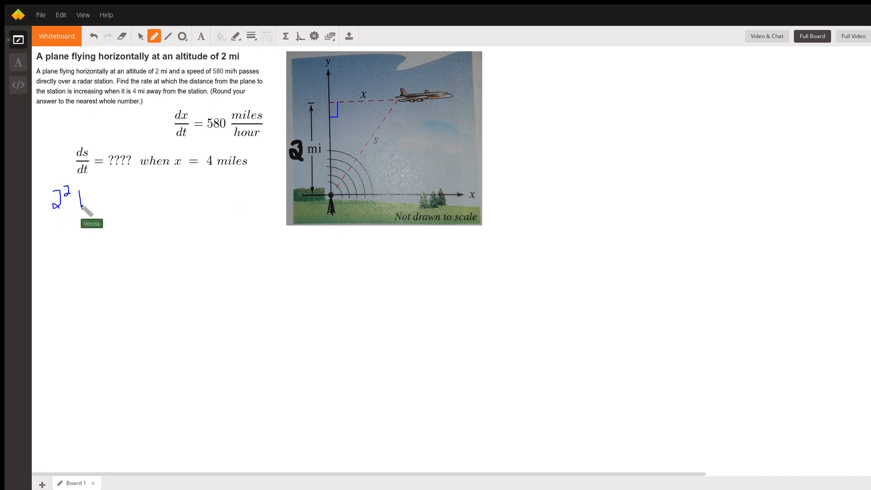
{"action": "left_click_drag", "start_coordinate": [78, 198], "coordinate": [106, 200]}
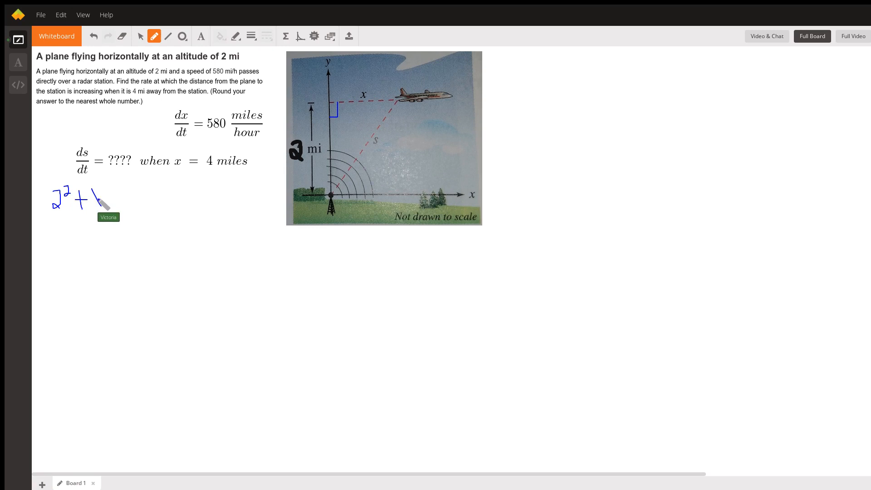
{"action": "left_click_drag", "start_coordinate": [92, 200], "coordinate": [122, 197]}
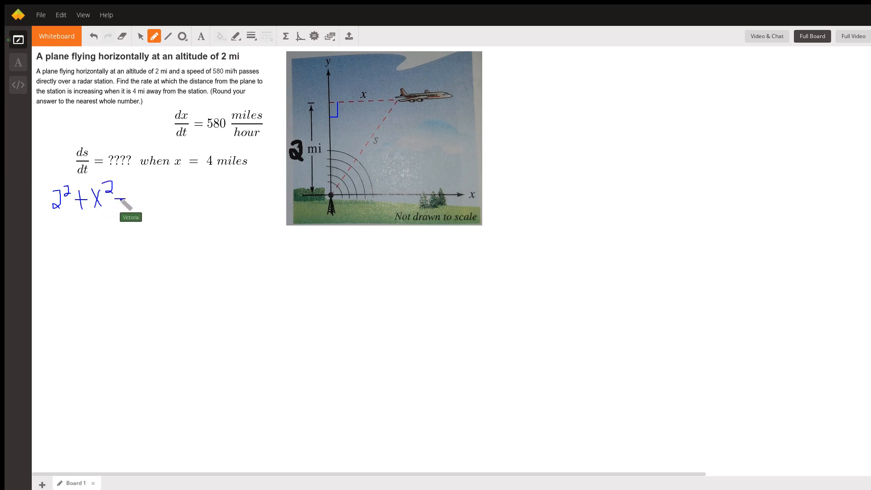
{"action": "left_click_drag", "start_coordinate": [117, 197], "coordinate": [128, 202]}
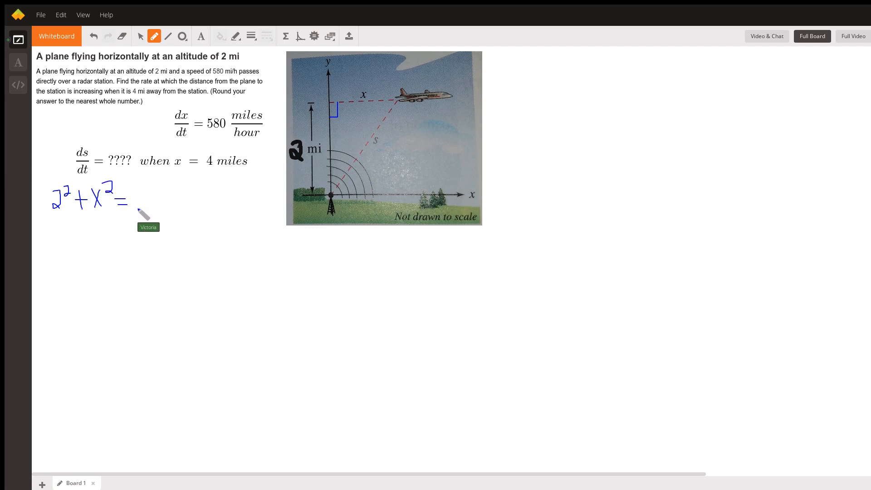
{"action": "left_click_drag", "start_coordinate": [133, 201], "coordinate": [150, 195]}
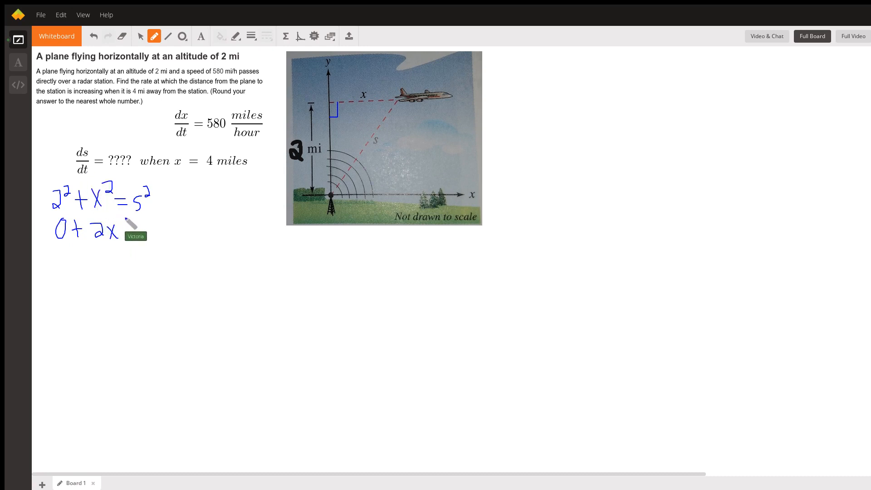
Add the dx/dt and ds/dt factors to complete 0 + 2x(dx/dt) = 2s(ds/dt)
{"action": "left_click_drag", "start_coordinate": [122, 217], "coordinate": [128, 250]}
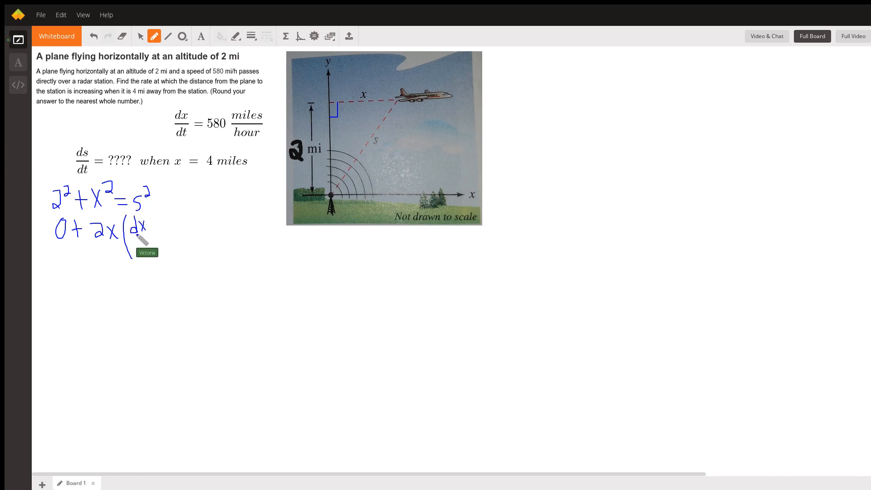
{"action": "left_click_drag", "start_coordinate": [146, 228], "coordinate": [154, 250]}
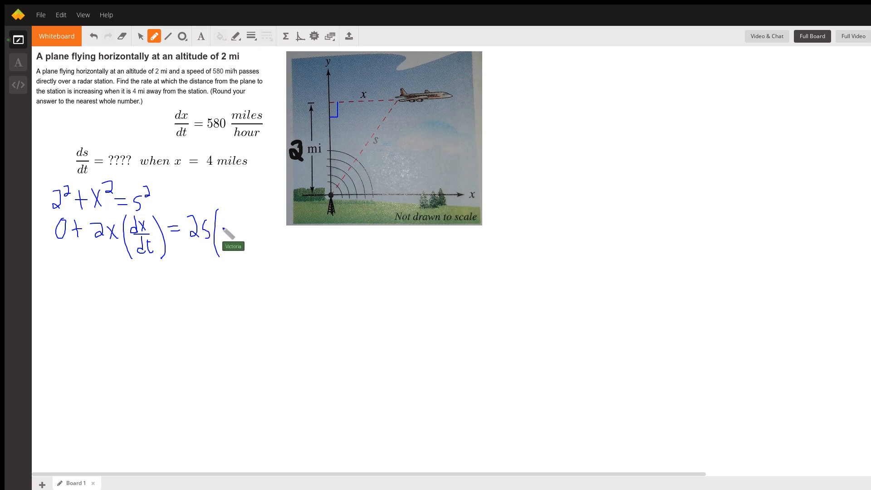
{"action": "left_click_drag", "start_coordinate": [222, 233], "coordinate": [236, 223]}
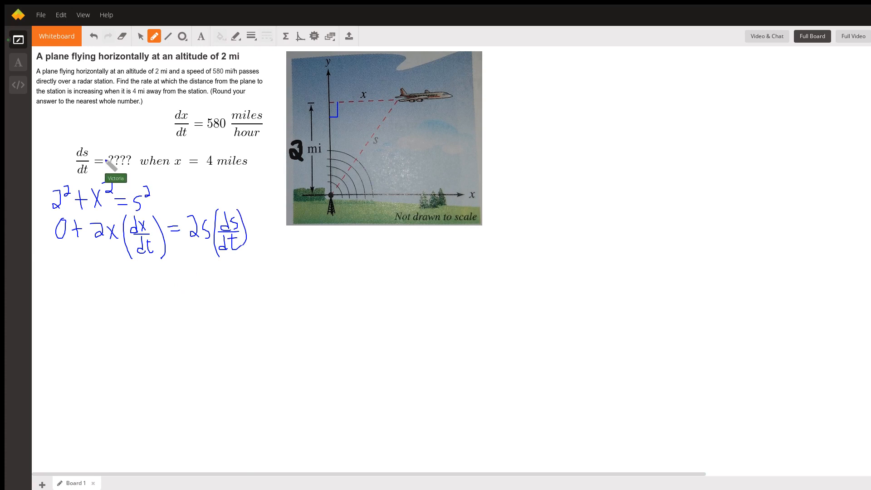
Circle ds/dt with an arrow, write (x/s)(dx/dt) = ds/dt, and circle x = 4
{"action": "left_click_drag", "start_coordinate": [81, 142], "coordinate": [83, 172]}
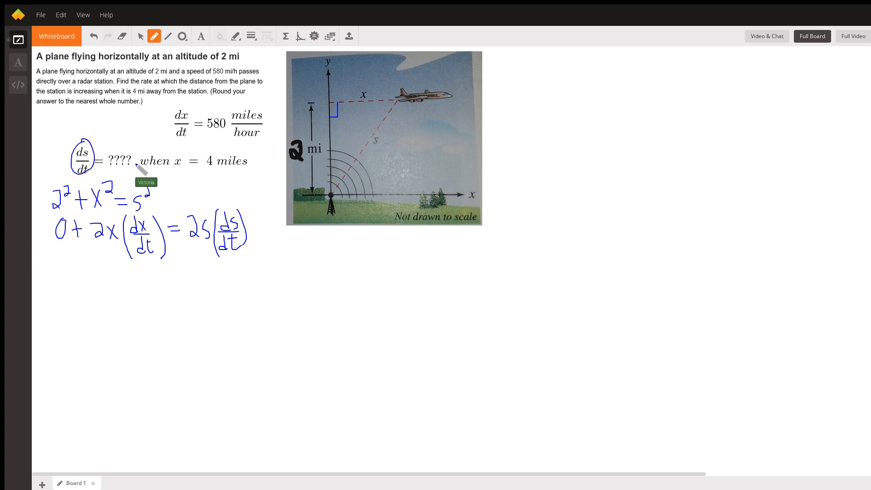
{"action": "left_click_drag", "start_coordinate": [92, 150], "coordinate": [220, 197]}
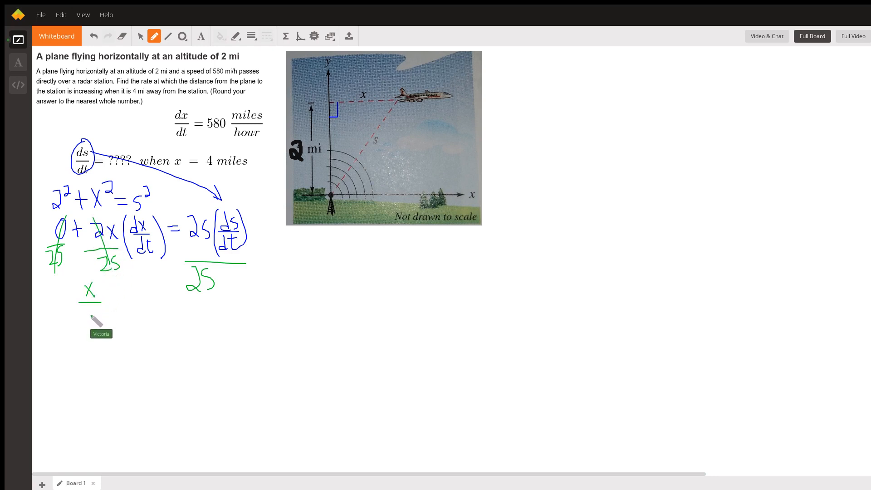
{"action": "left_click_drag", "start_coordinate": [89, 292], "coordinate": [114, 311]}
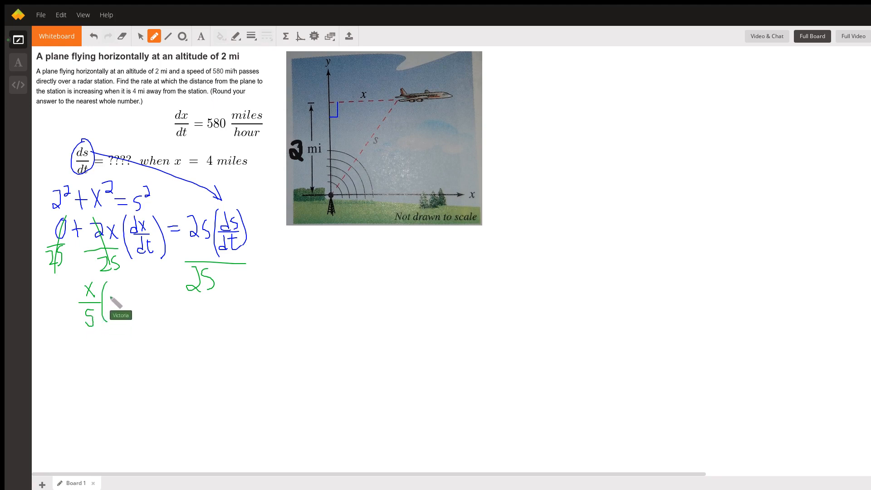
{"action": "left_click_drag", "start_coordinate": [110, 292], "coordinate": [128, 297]}
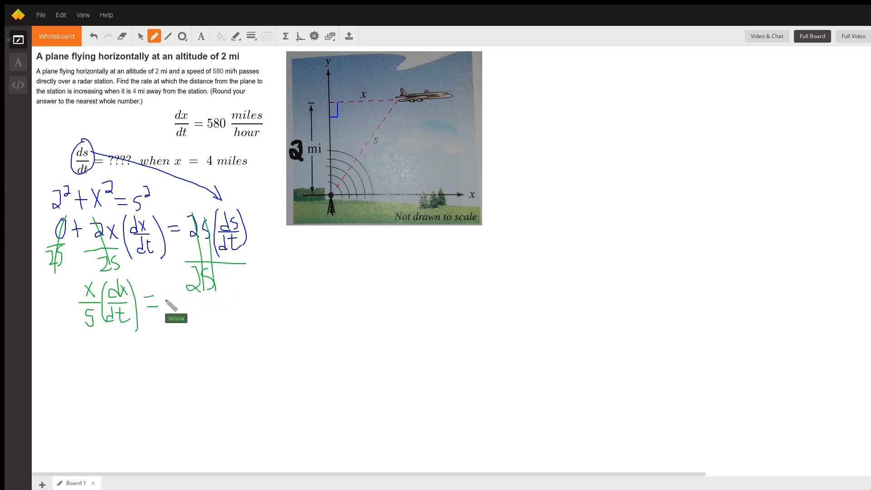
{"action": "left_click_drag", "start_coordinate": [161, 300], "coordinate": [175, 295]}
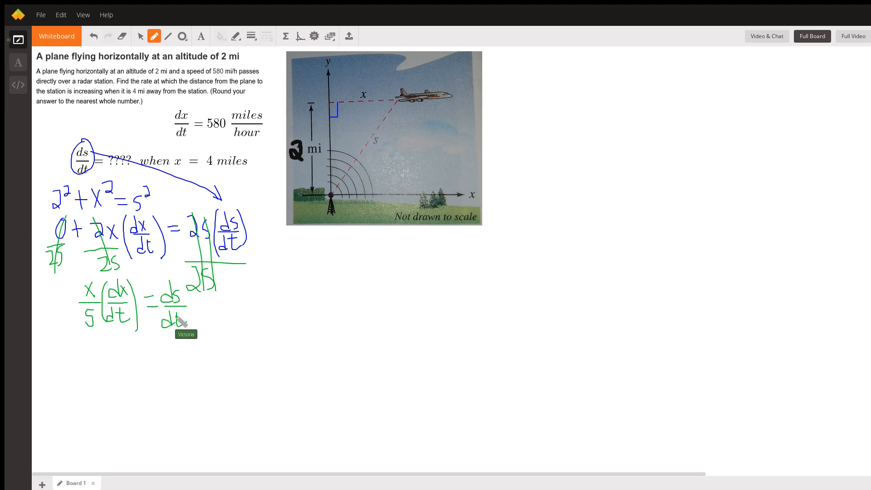
{"action": "mouse_move", "coordinate": [209, 161]}
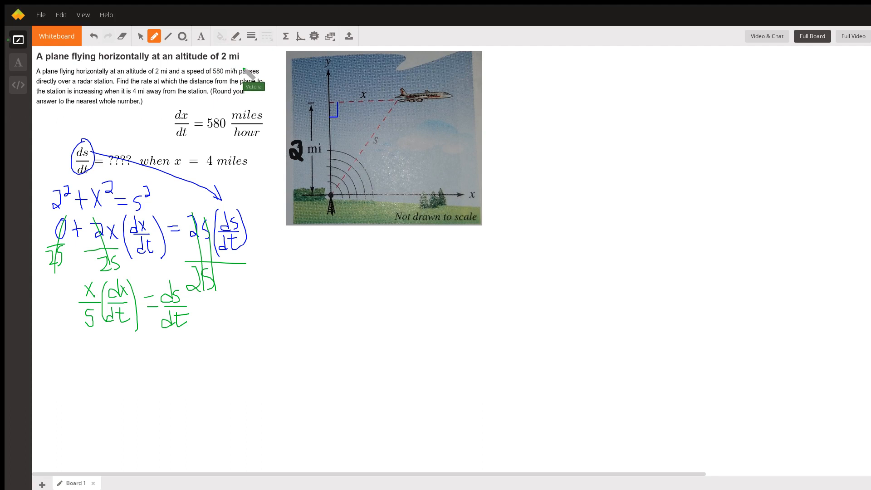
{"action": "mouse_move", "coordinate": [228, 140]}
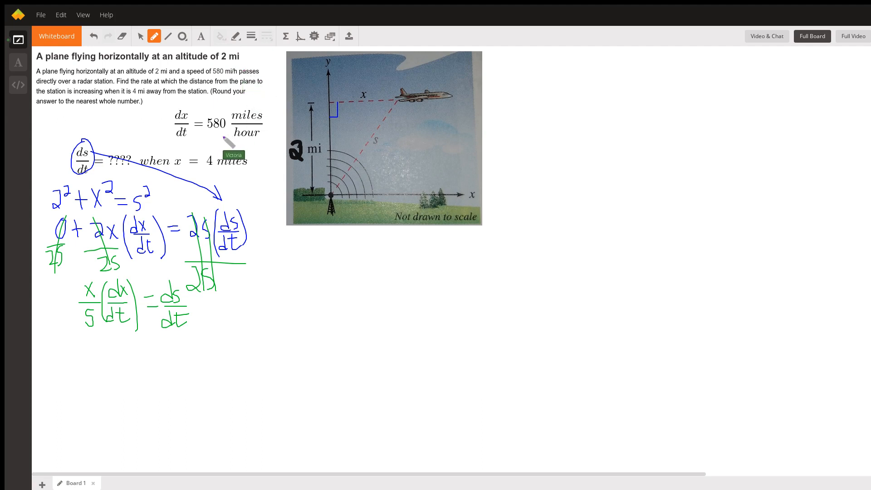
{"action": "left_click_drag", "start_coordinate": [172, 147], "coordinate": [220, 166]}
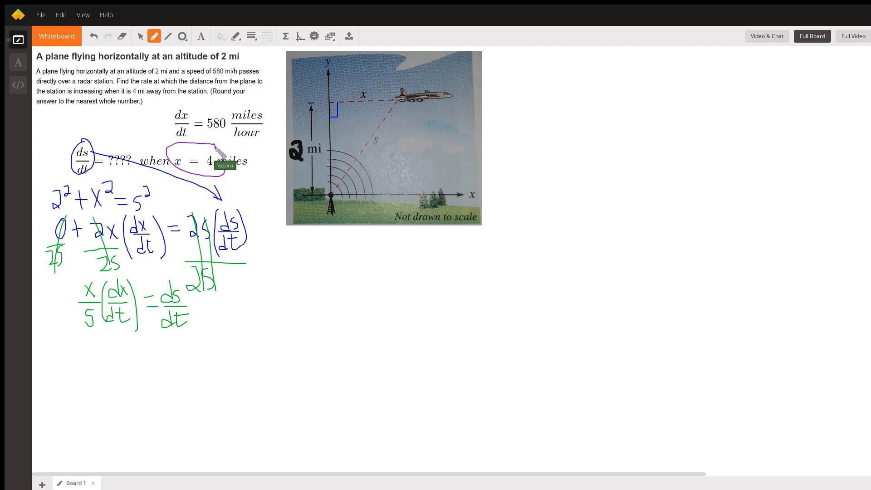
{"action": "mouse_move", "coordinate": [181, 128]}
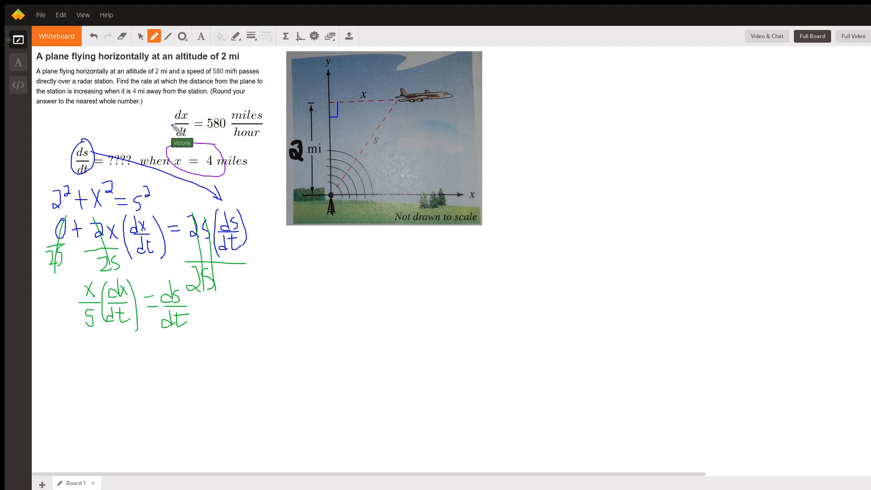
Circle dx/dt = 580, write 4(580) under the formula, and mark s unknown
{"action": "left_click_drag", "start_coordinate": [161, 117], "coordinate": [228, 133]}
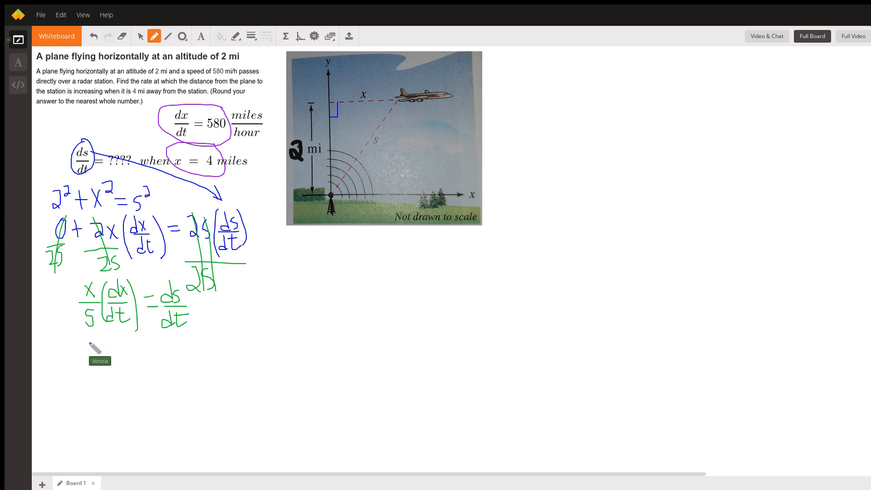
{"action": "left_click_drag", "start_coordinate": [89, 339], "coordinate": [111, 355]}
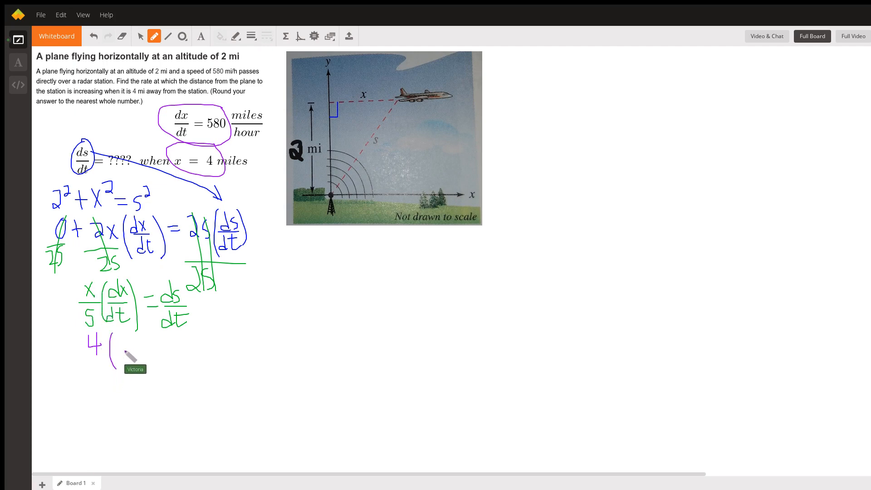
{"action": "left_click_drag", "start_coordinate": [117, 342], "coordinate": [125, 353]}
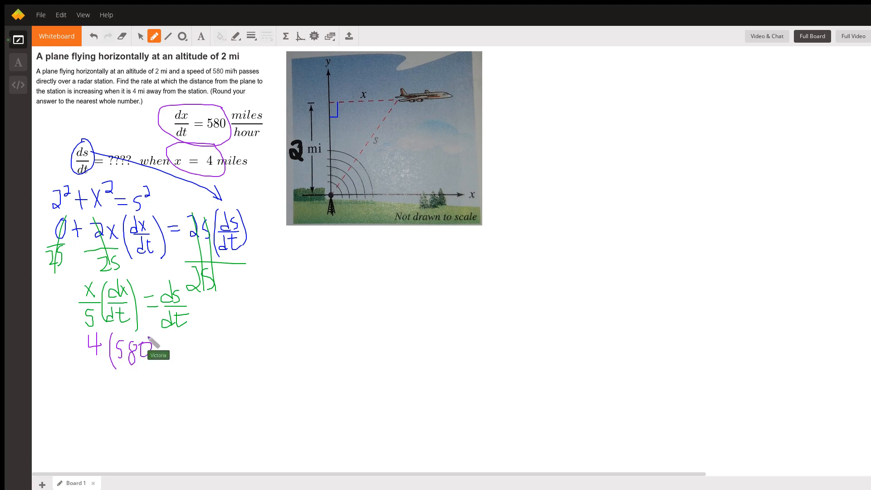
{"action": "left_click_drag", "start_coordinate": [86, 344], "coordinate": [103, 345]}
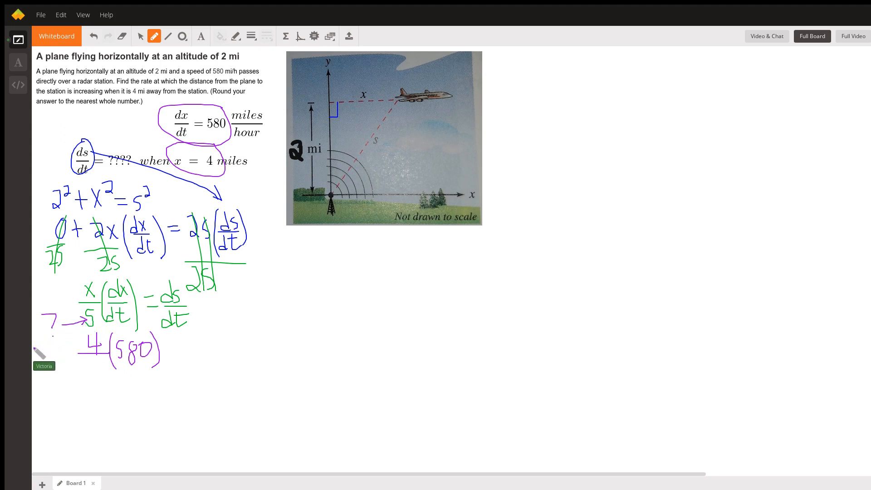
{"action": "mouse_move", "coordinate": [377, 91]}
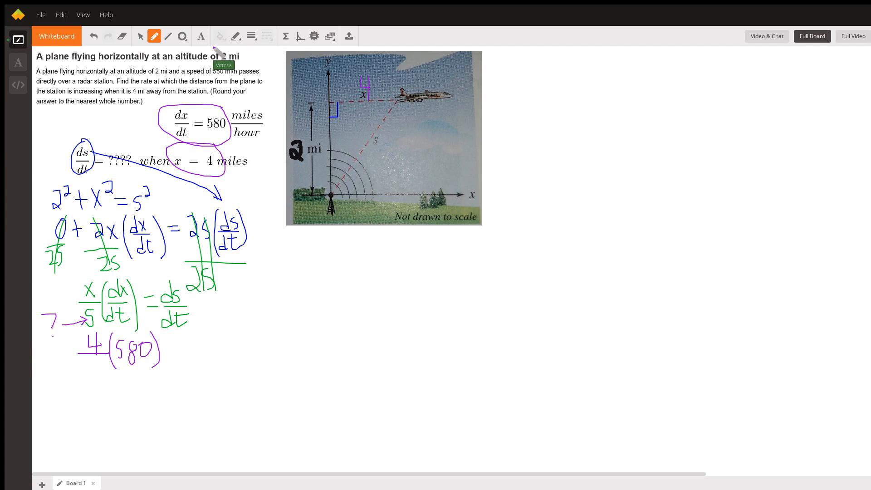
{"action": "mouse_move", "coordinate": [347, 91]}
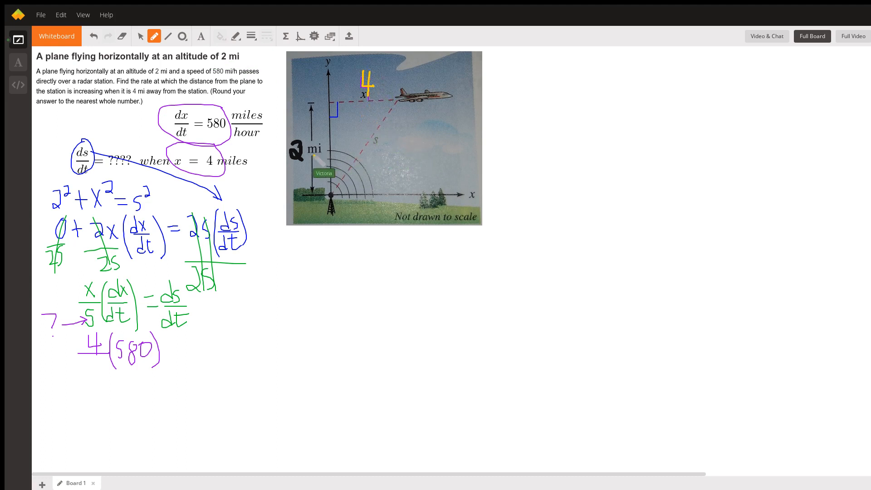
Write 2² + 4² = s² on the diagram and simplify it to 20 = s²
{"action": "left_click_drag", "start_coordinate": [324, 173], "coordinate": [411, 158]}
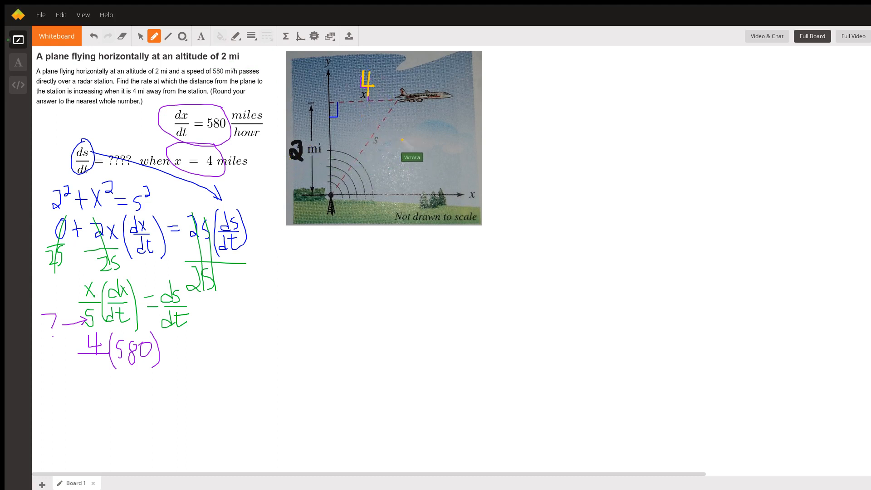
{"action": "left_click_drag", "start_coordinate": [408, 141], "coordinate": [401, 164]}
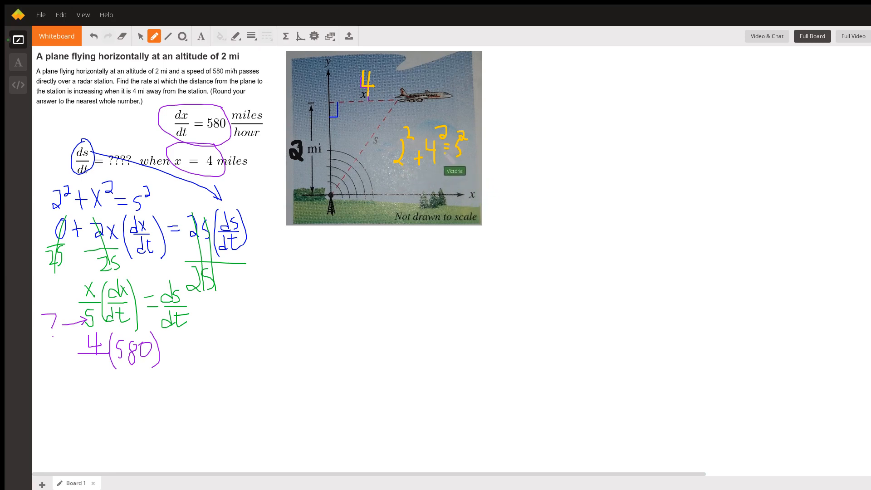
{"action": "left_click_drag", "start_coordinate": [408, 178], "coordinate": [422, 198]}
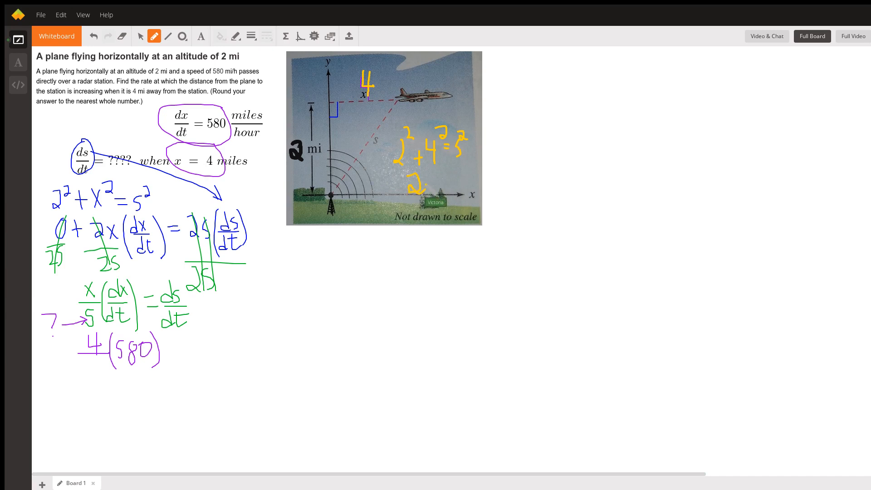
{"action": "left_click_drag", "start_coordinate": [431, 178], "coordinate": [453, 189]}
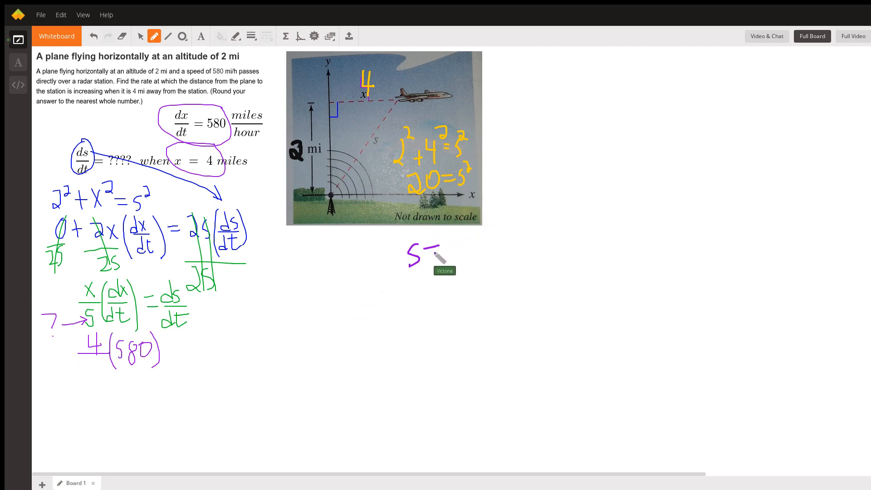
Write s = ±√20, simplify to 2√5, and place 2√5 under 4(580)
{"action": "left_click_drag", "start_coordinate": [428, 250], "coordinate": [461, 248]}
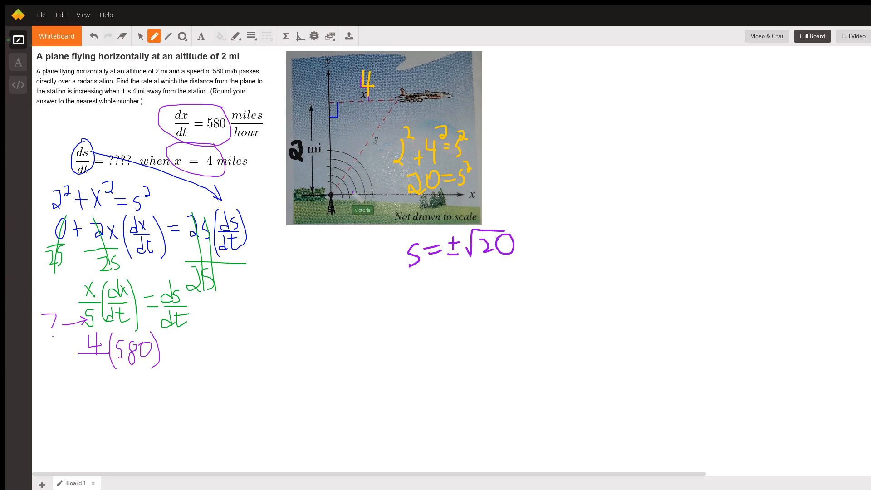
{"action": "mouse_move", "coordinate": [378, 256]}
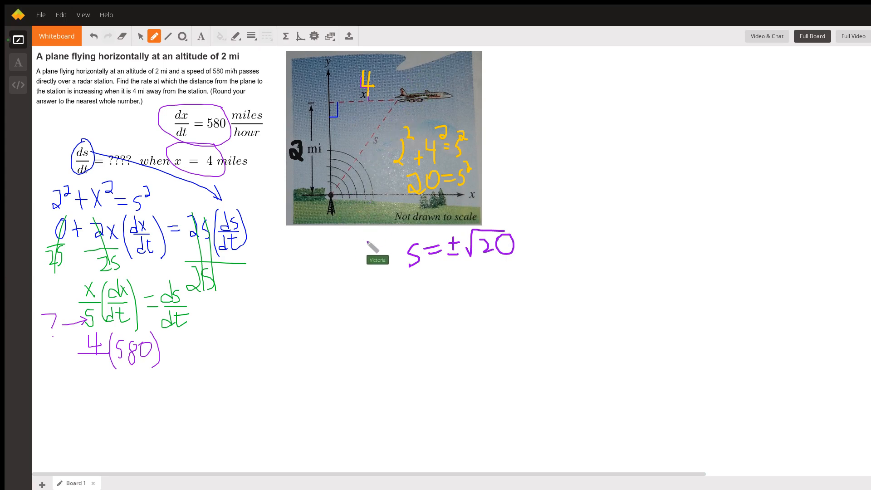
{"action": "mouse_move", "coordinate": [442, 277]}
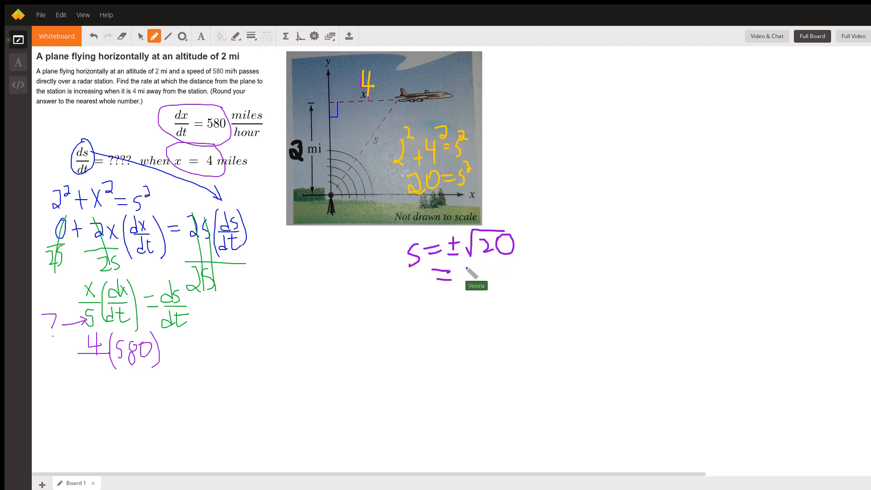
{"action": "left_click_drag", "start_coordinate": [467, 272], "coordinate": [472, 289]}
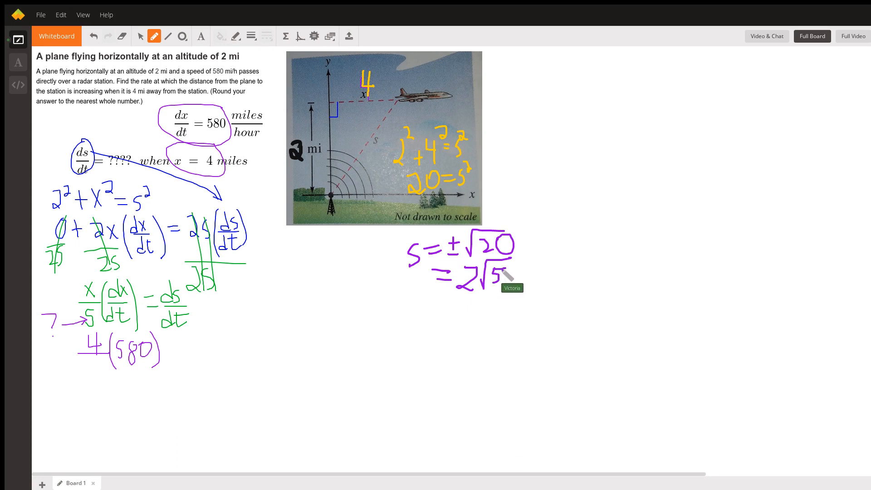
{"action": "mouse_move", "coordinate": [78, 383]}
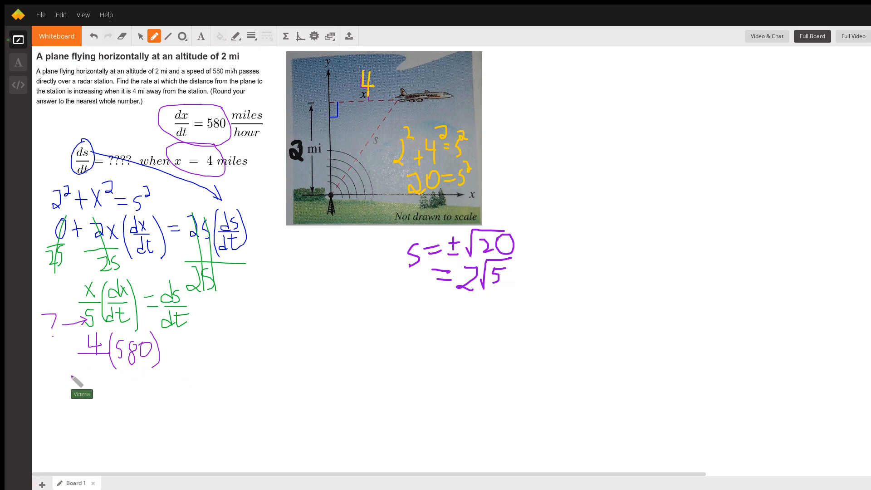
{"action": "left_click_drag", "start_coordinate": [66, 373], "coordinate": [111, 367]}
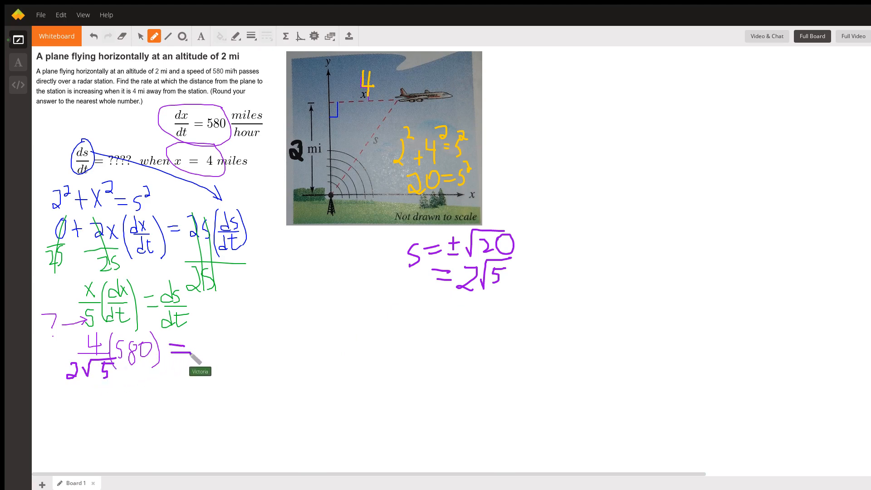
{"action": "mouse_move", "coordinate": [203, 347]}
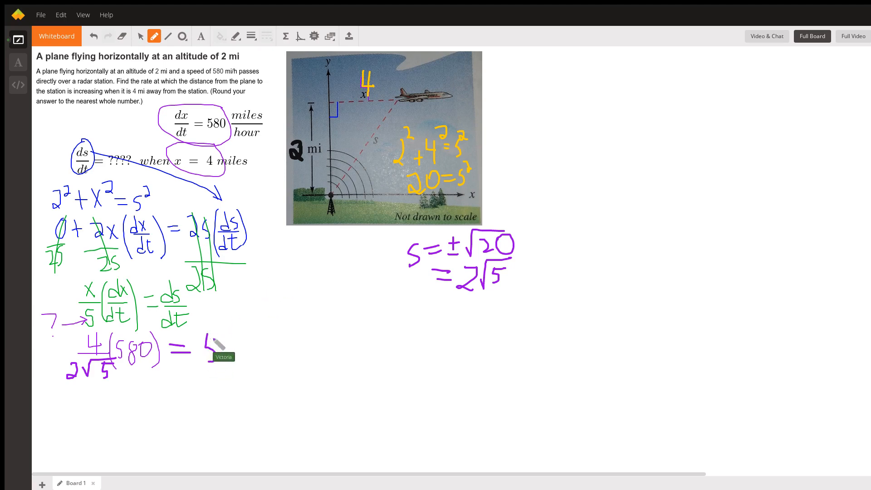
Write the result 518.768, the rounded answer 519, and its unit miles/hour
{"action": "left_click_drag", "start_coordinate": [211, 345], "coordinate": [250, 350]}
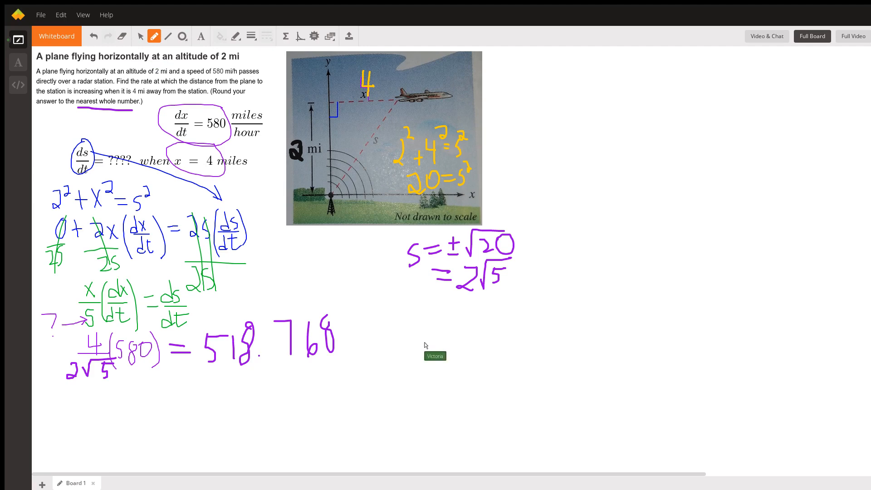
{"action": "mouse_move", "coordinate": [381, 227]}
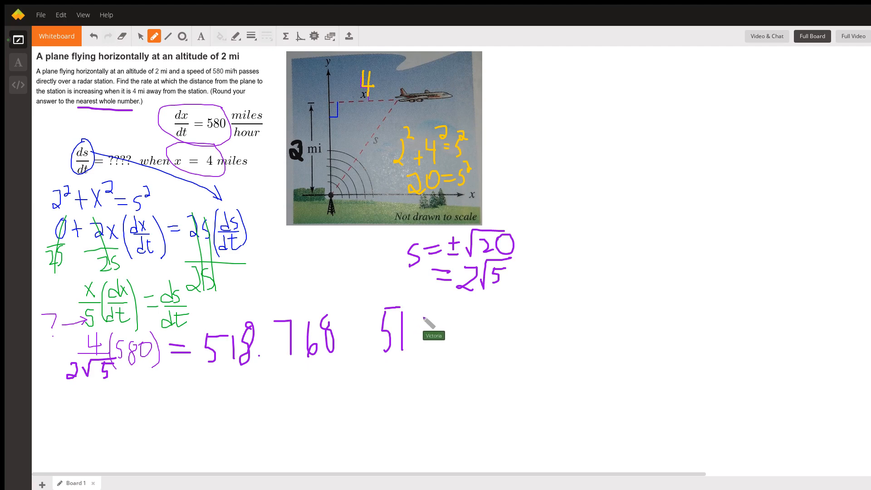
{"action": "left_click_drag", "start_coordinate": [403, 311], "coordinate": [428, 344]}
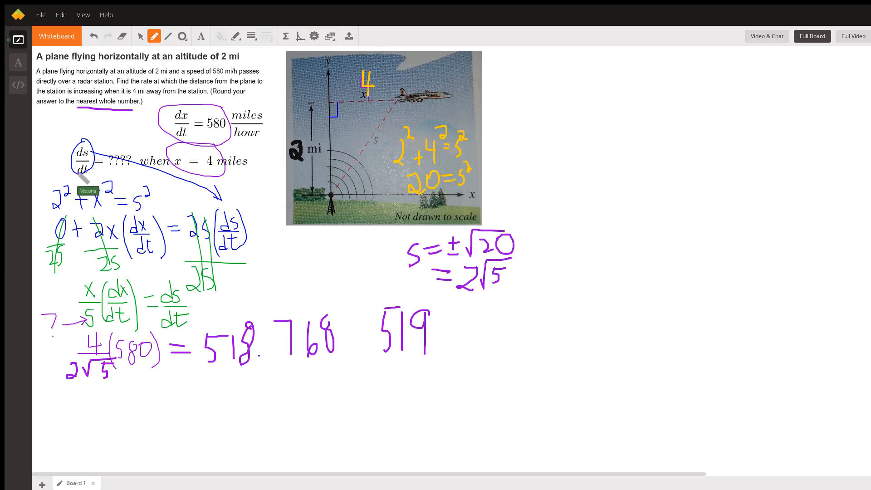
{"action": "mouse_move", "coordinate": [385, 179]}
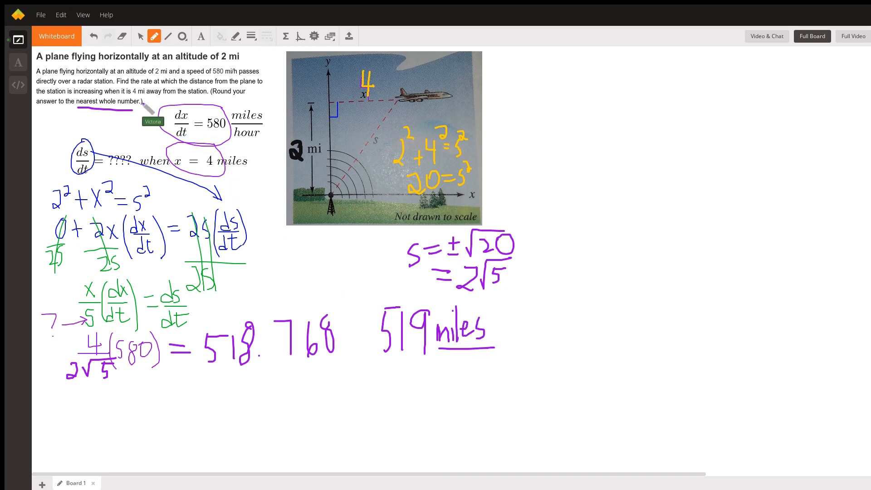
{"action": "mouse_move", "coordinate": [450, 354]}
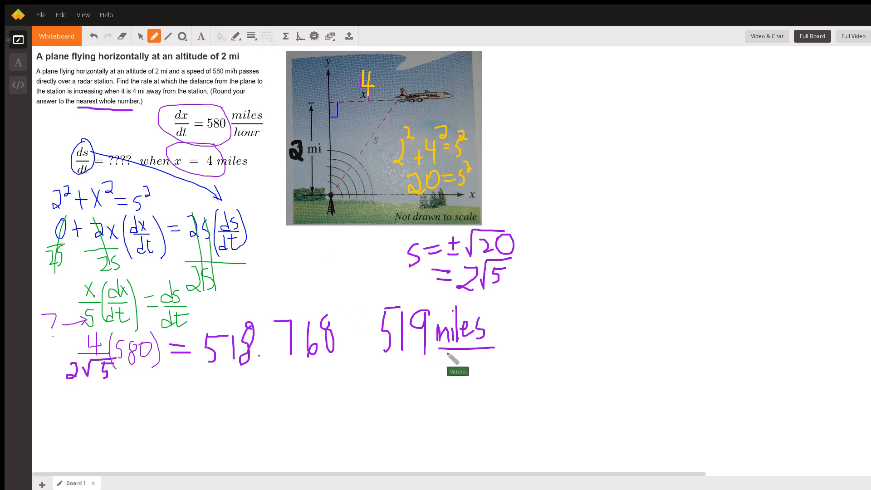
{"action": "left_click_drag", "start_coordinate": [450, 355], "coordinate": [480, 363]}
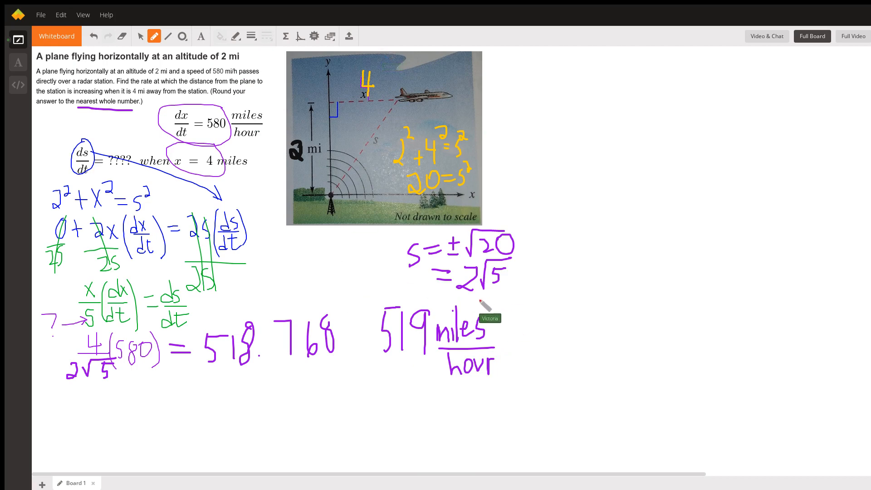
{"action": "mouse_move", "coordinate": [533, 336]}
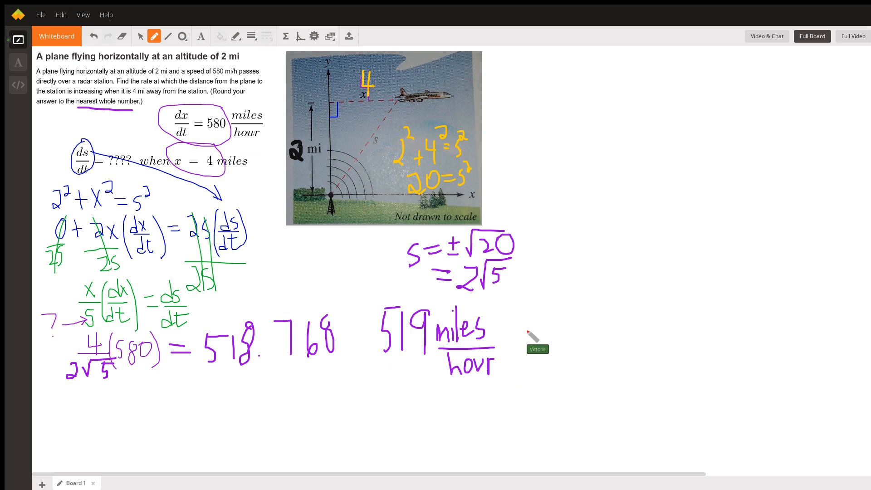